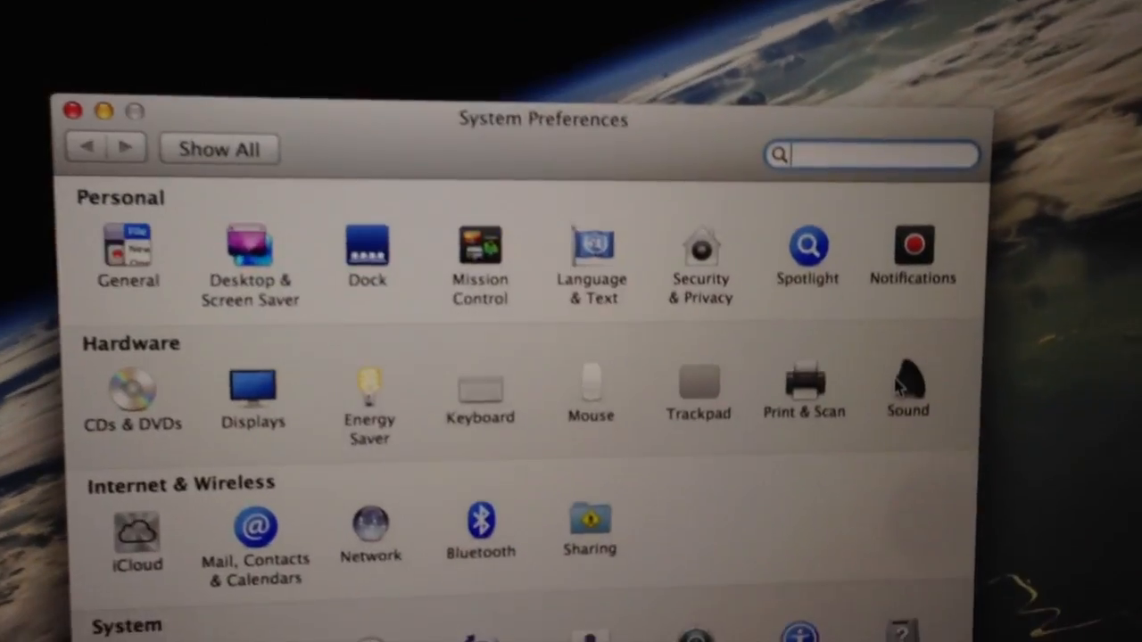
Step: Switch sound output to the ASUS VS229 (HDMI) monitor, then return to all preferences
click(907, 388)
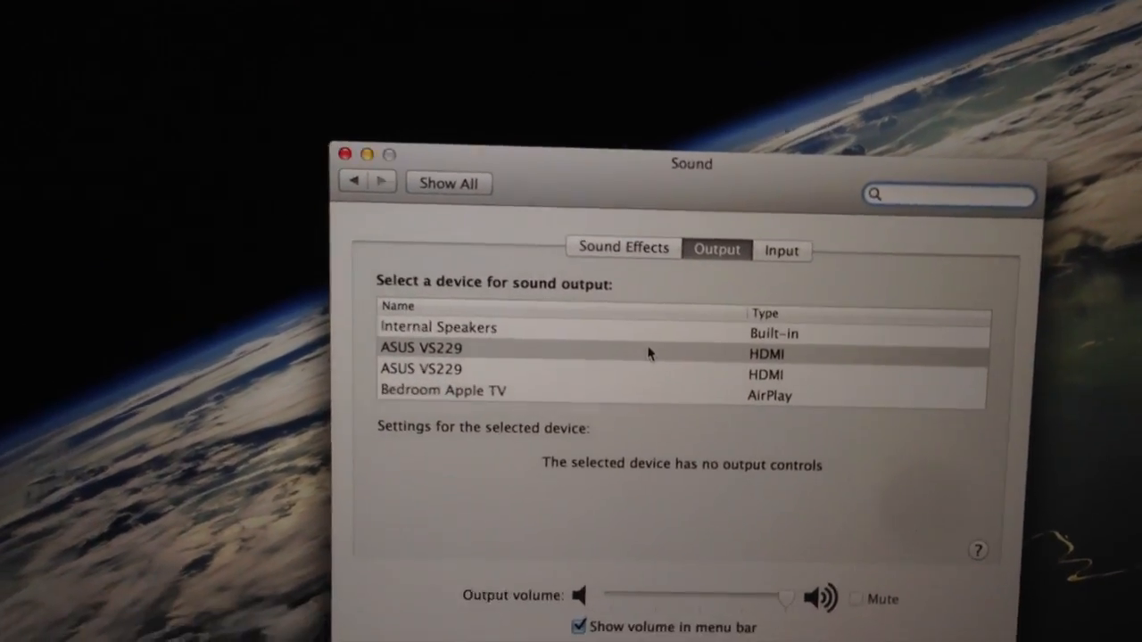
click(447, 183)
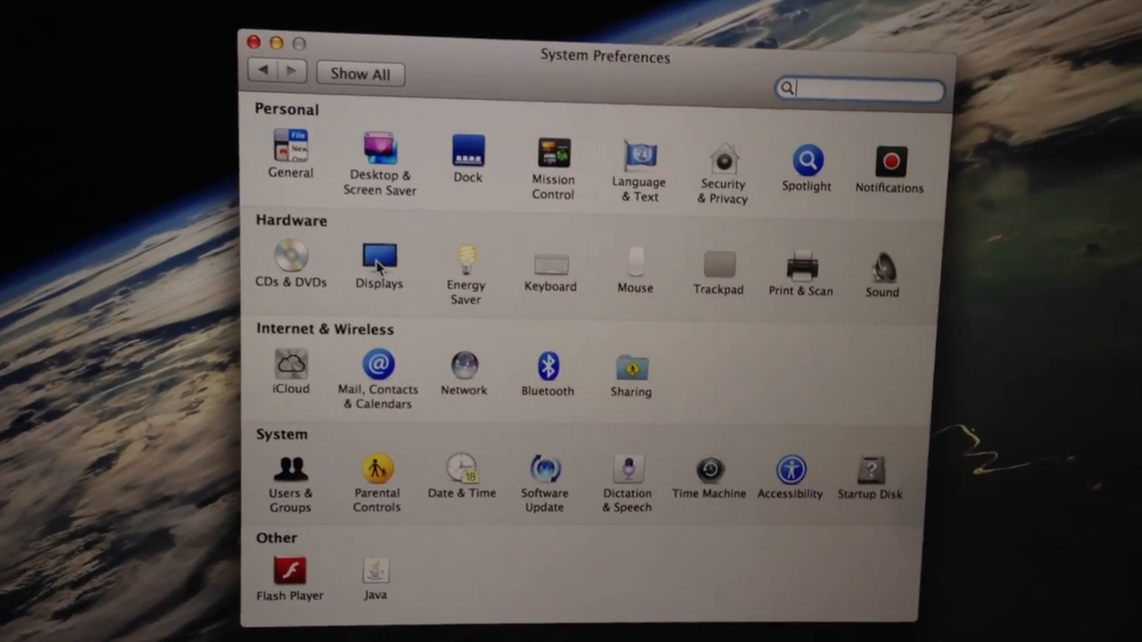
Step: Open Displays and its Arrangement tab showing three side-by-side displays
click(378, 259)
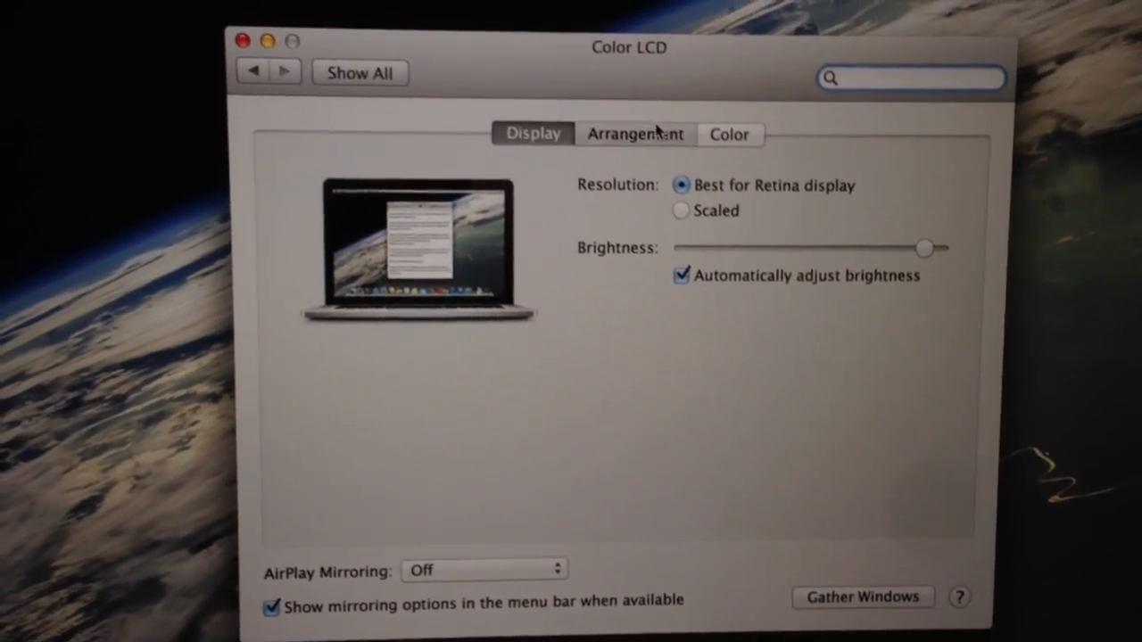
click(634, 134)
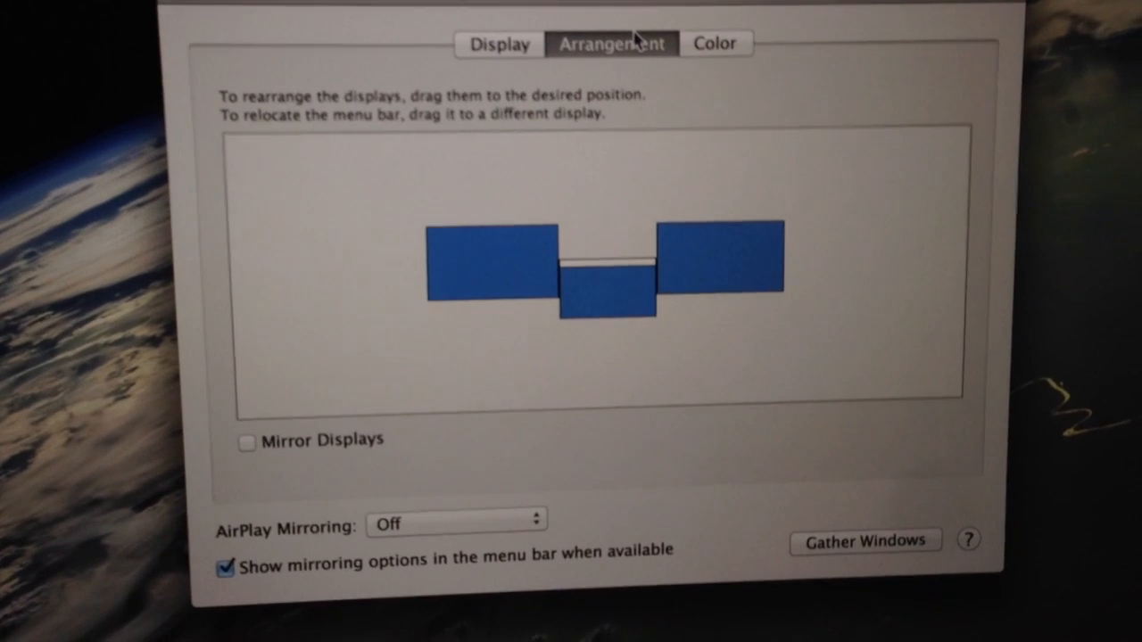